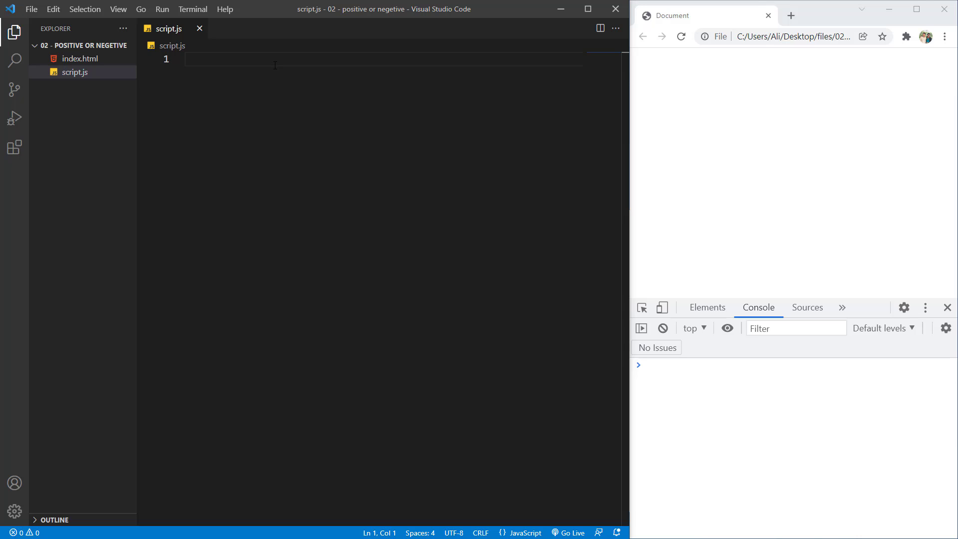
Write let input = window.prompt() as the first line of script.js.
{"action": "type", "text": "let input"}
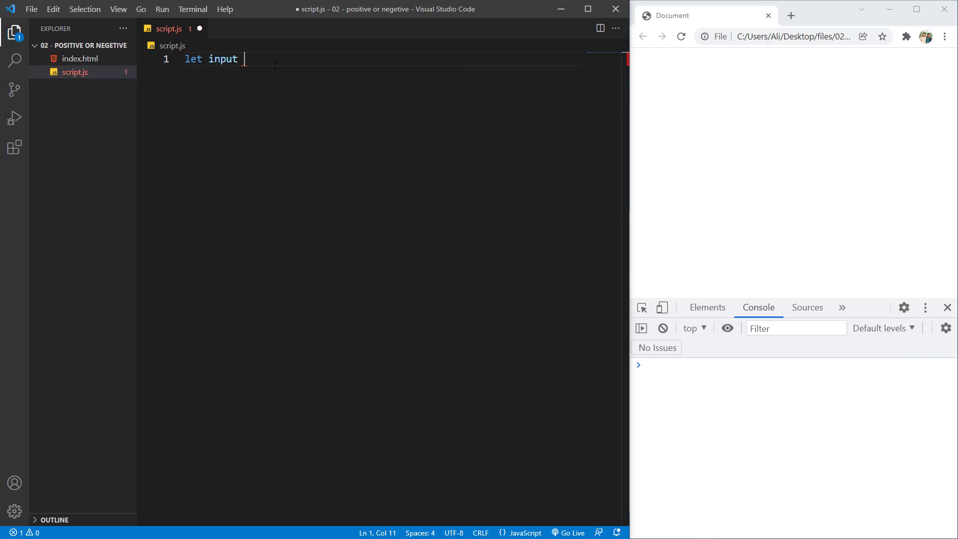
{"action": "type", "text": "= window."}
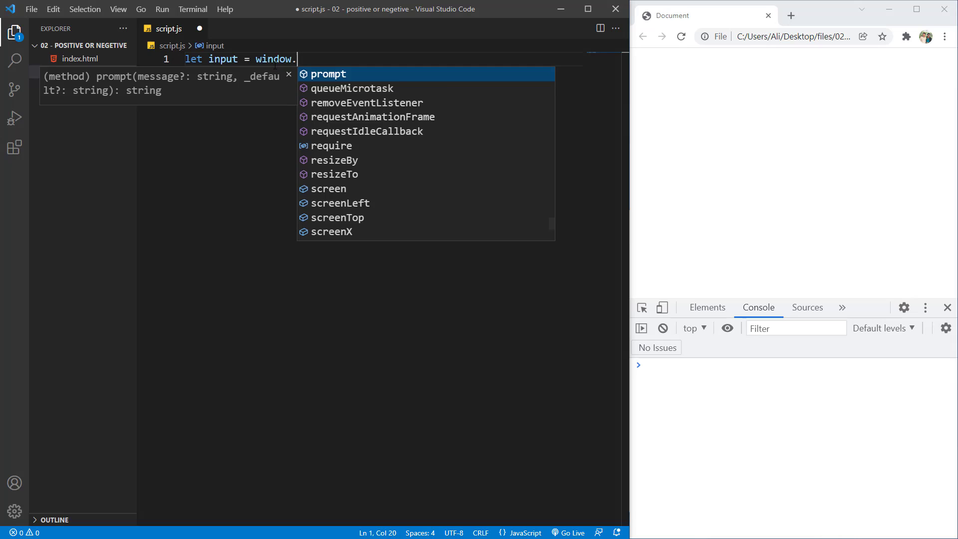
{"action": "type", "text": "prompt()"}
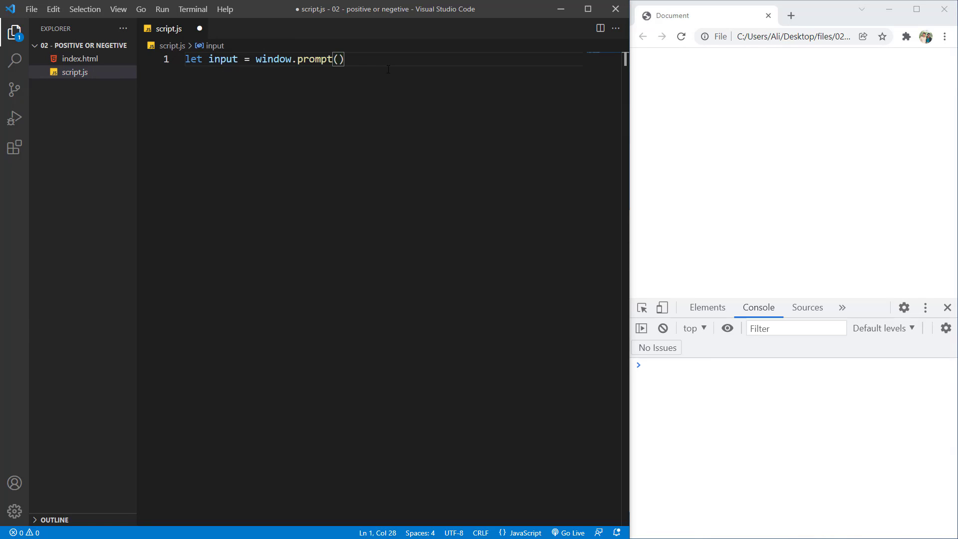
{"action": "key", "text": "Enter"}
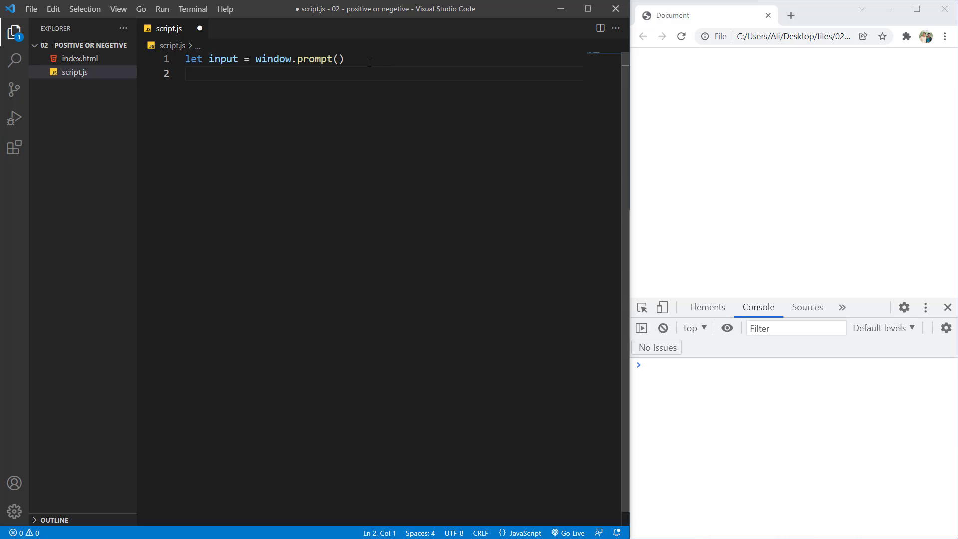
Add console.log(input), then answer the Chrome prompt with 10 so it logs.
{"action": "type", "text": "consoe"}
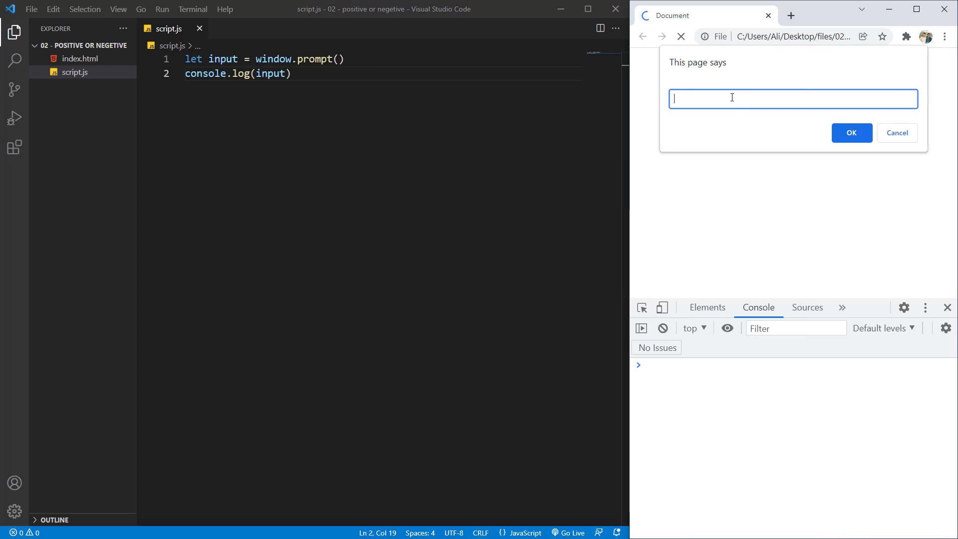
{"action": "left_click", "coordinate": [850, 132]}
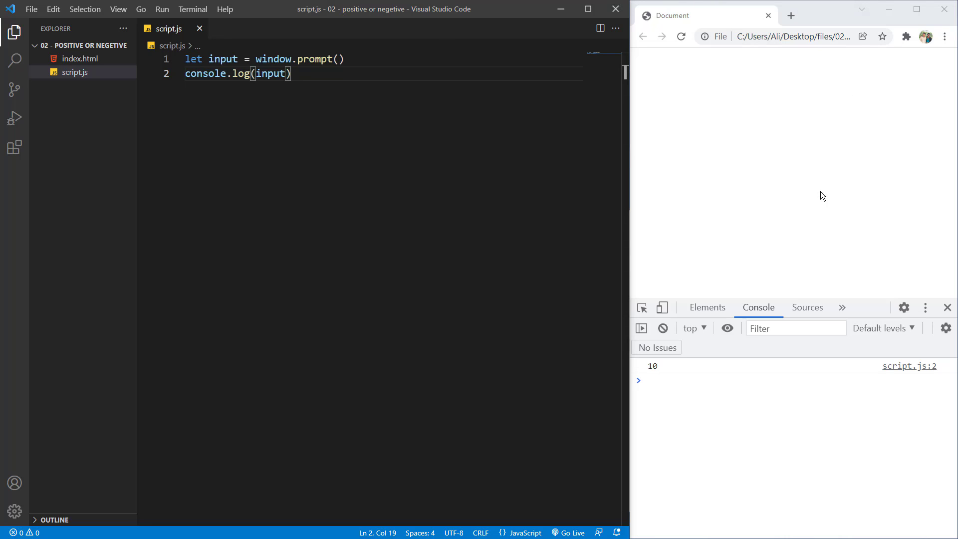
{"action": "mouse_move", "coordinate": [774, 86]}
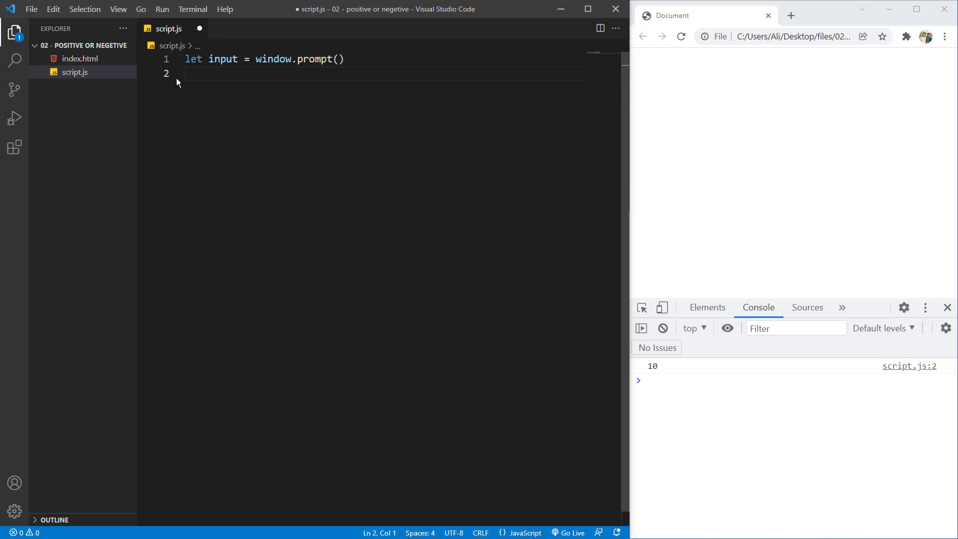
{"action": "mouse_move", "coordinate": [805, 75]}
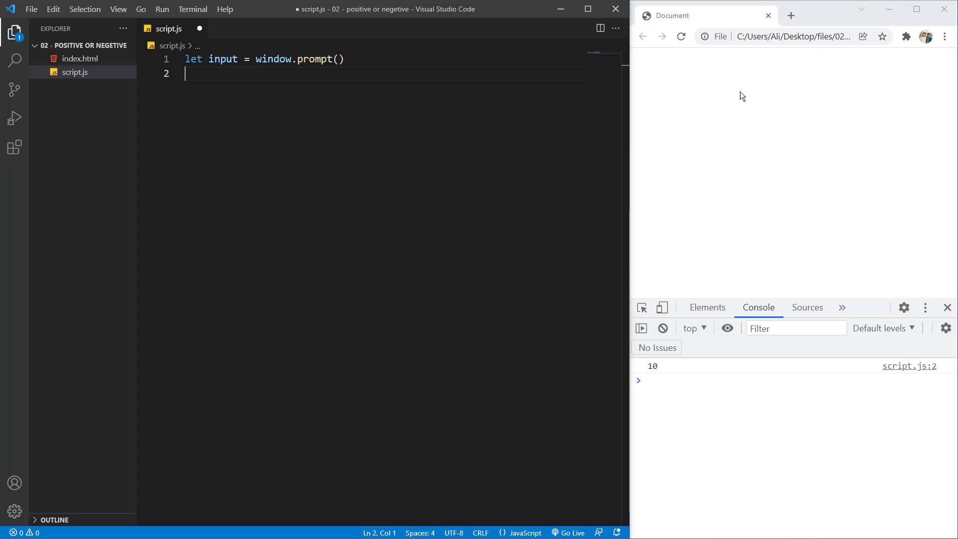
{"action": "mouse_move", "coordinate": [733, 75]}
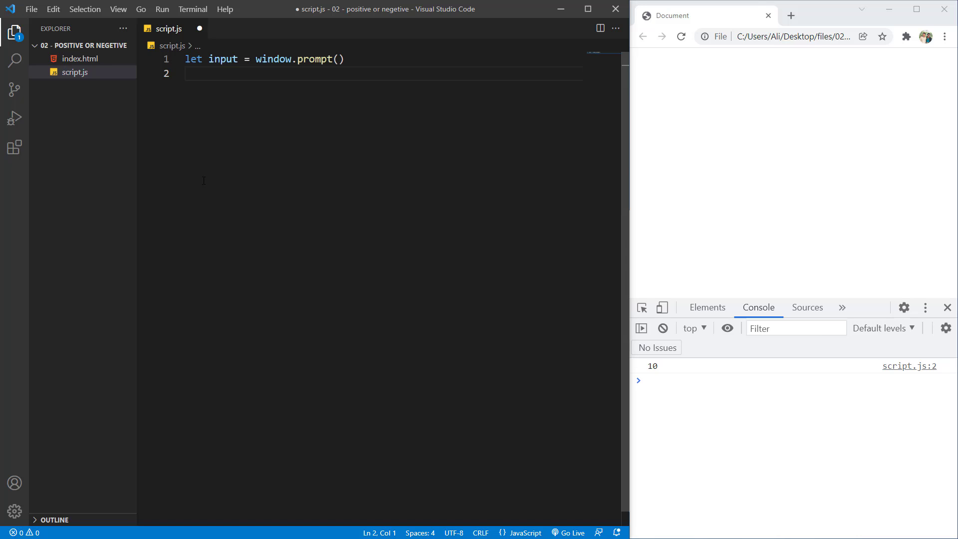
Wrap input = window.prompt() in while(input != 'quit'), leaving input declared without a value.
{"action": "type", "text": "while"}
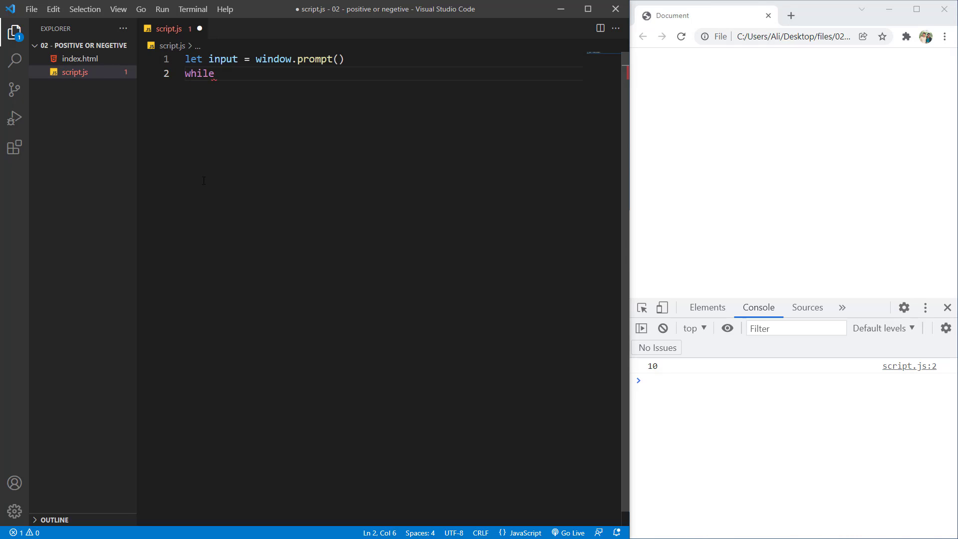
{"action": "type", "text": "(i)"}
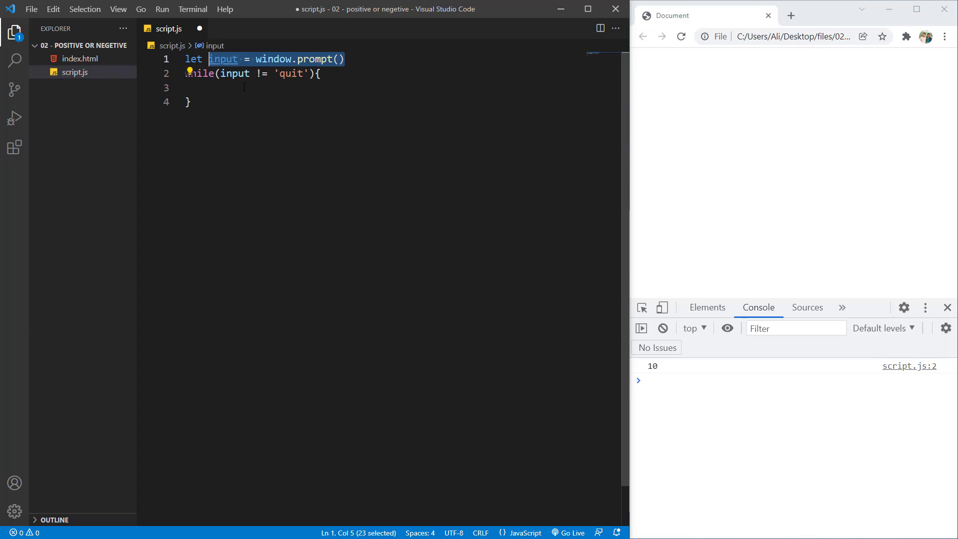
{"action": "type", "text": "input = window.prompt()"}
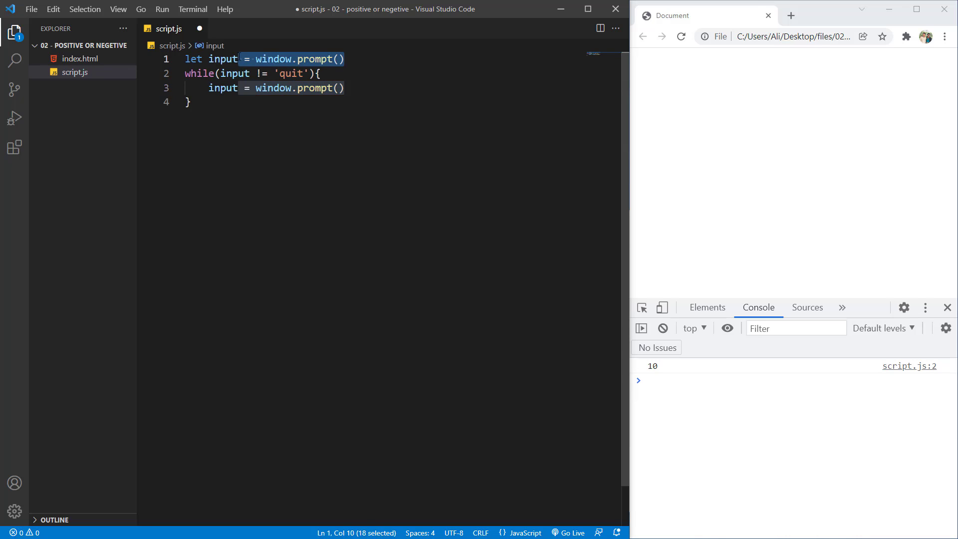
{"action": "key", "text": "Delete"}
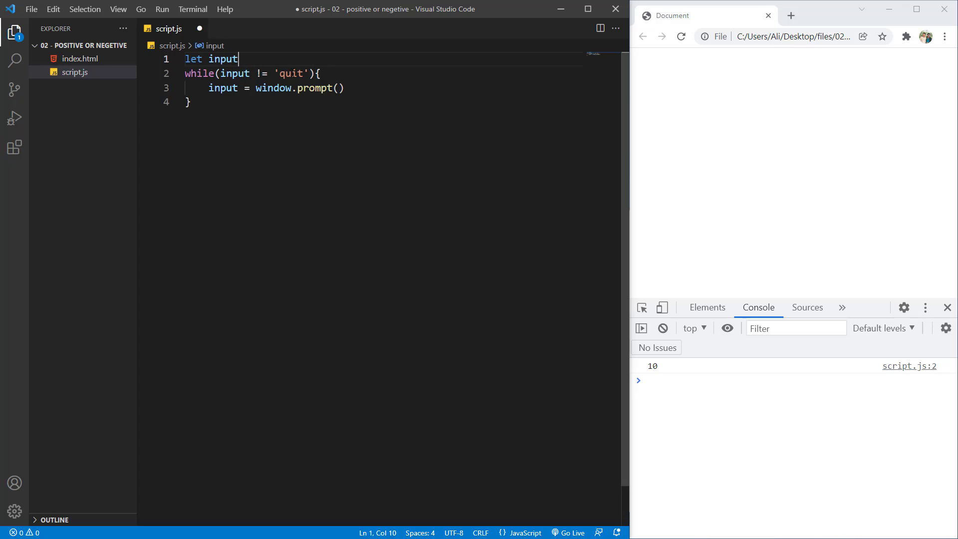
{"action": "mouse_move", "coordinate": [304, 21]}
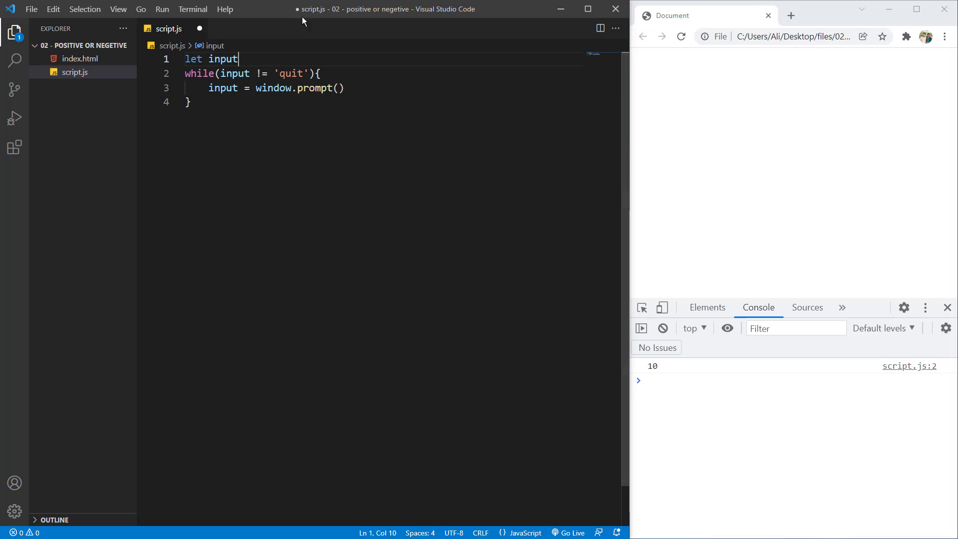
{"action": "left_click", "coordinate": [344, 88]}
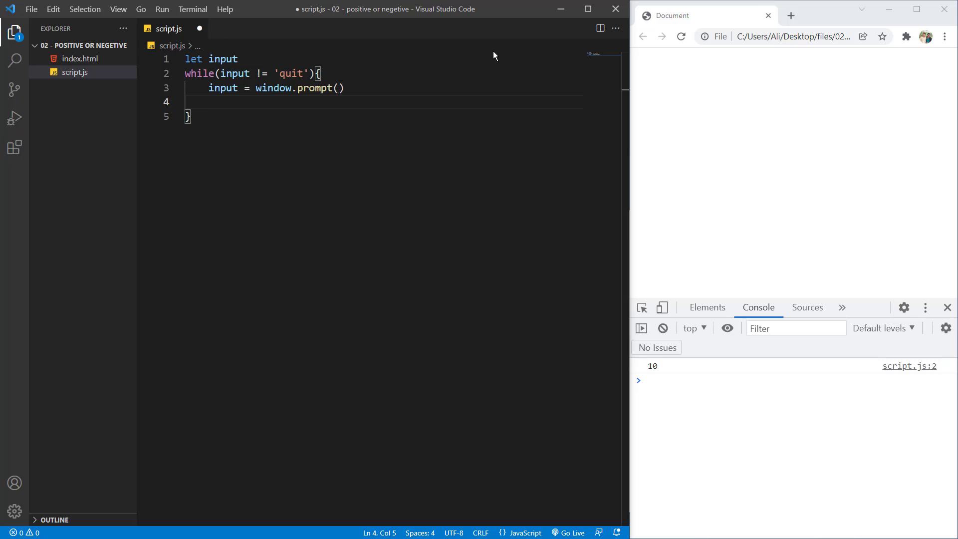
Add an if/else logging 'positive' when input > 0, else 'negetive'.
{"action": "type", "text": "if(input > )"}
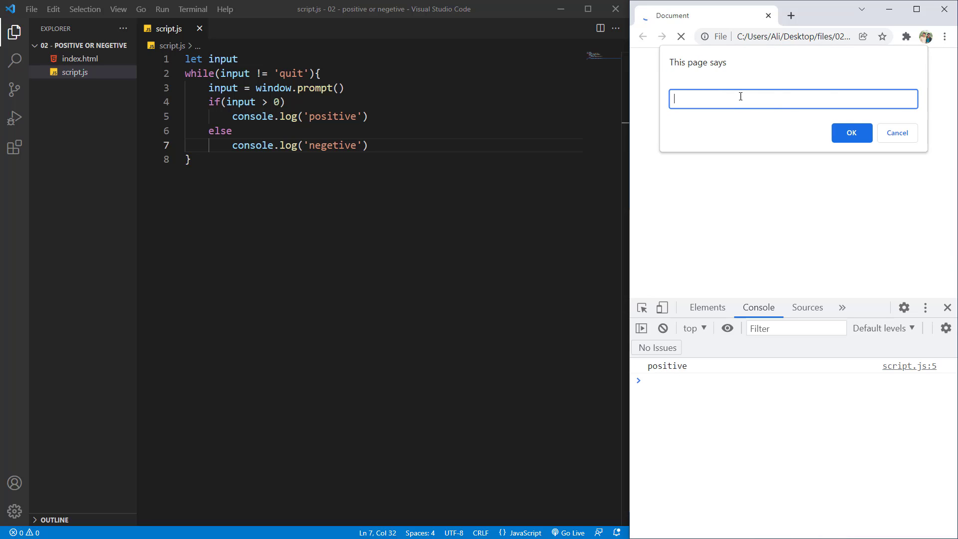
Answer the repeating prompt several times, then enter quit to end the loop.
{"action": "left_click", "coordinate": [850, 132]}
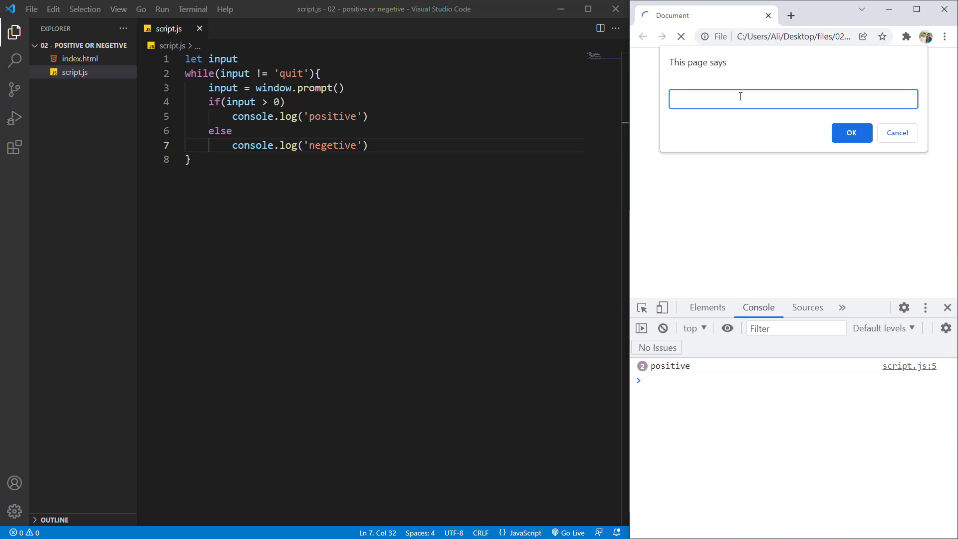
{"action": "left_click", "coordinate": [850, 132]}
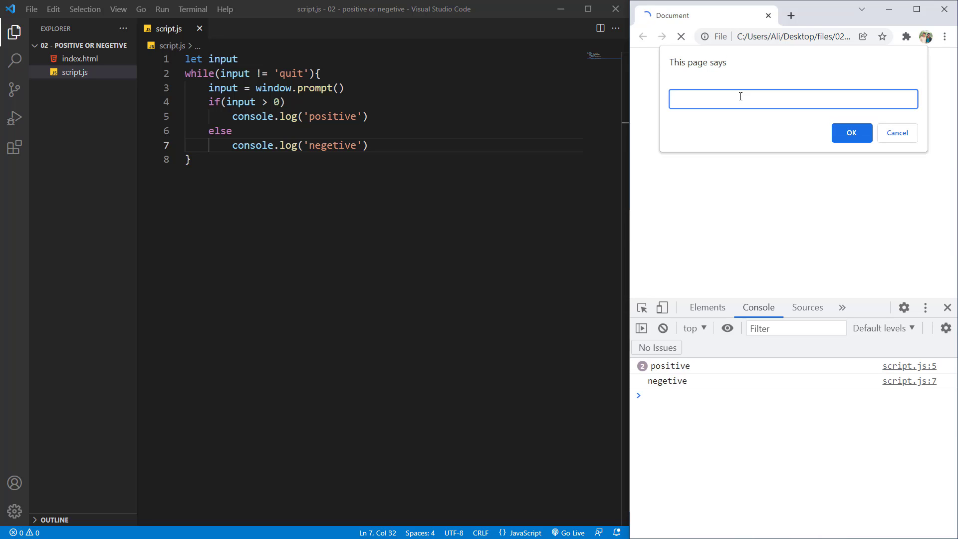
{"action": "type", "text": "q"}
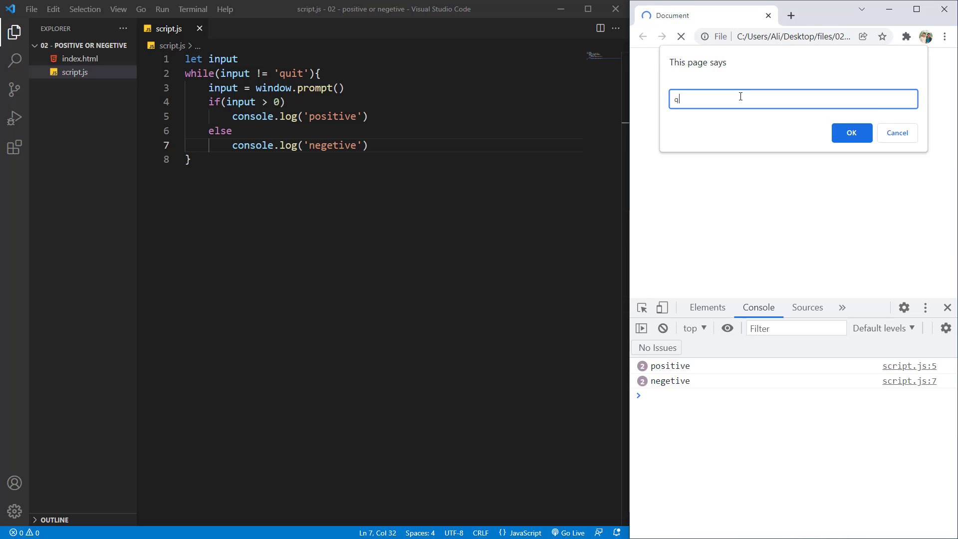
{"action": "left_click", "coordinate": [849, 132]}
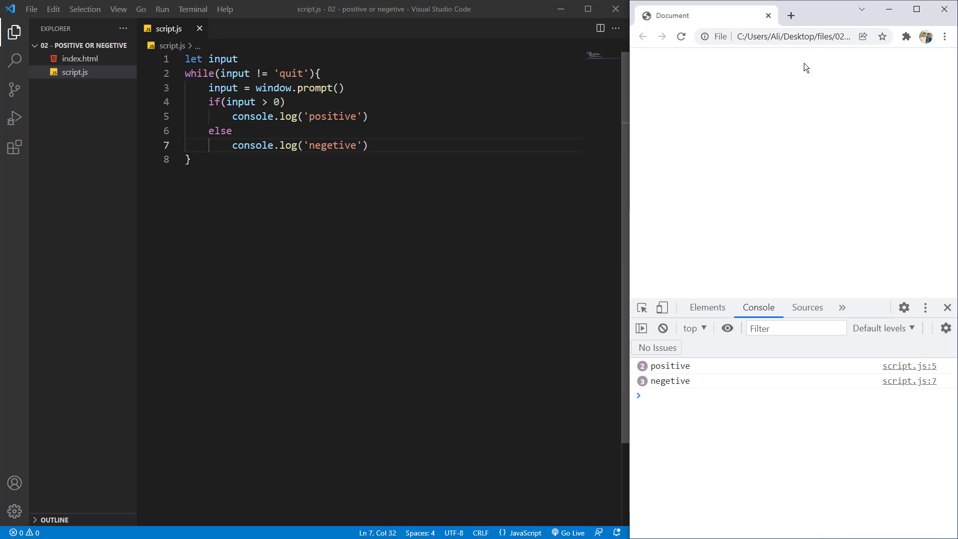
{"action": "mouse_move", "coordinate": [797, 80]}
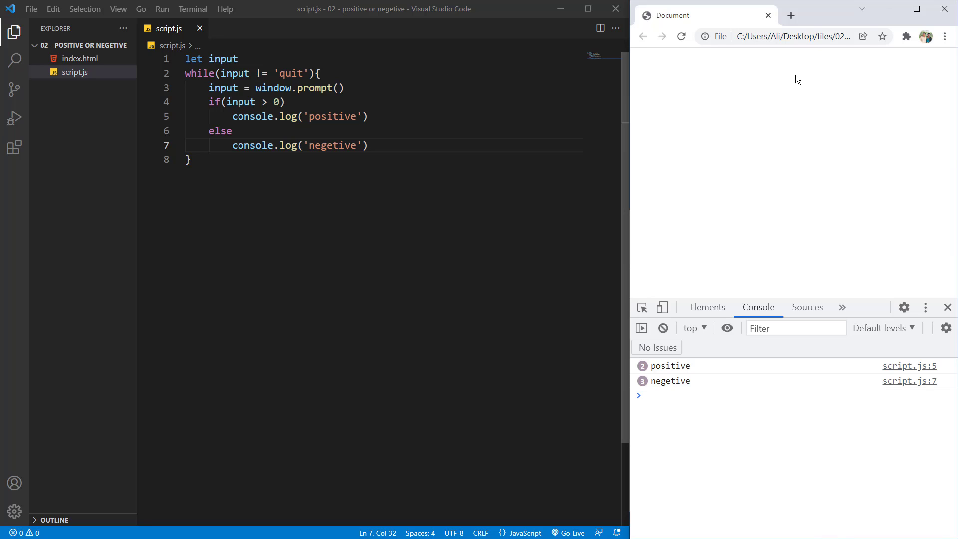